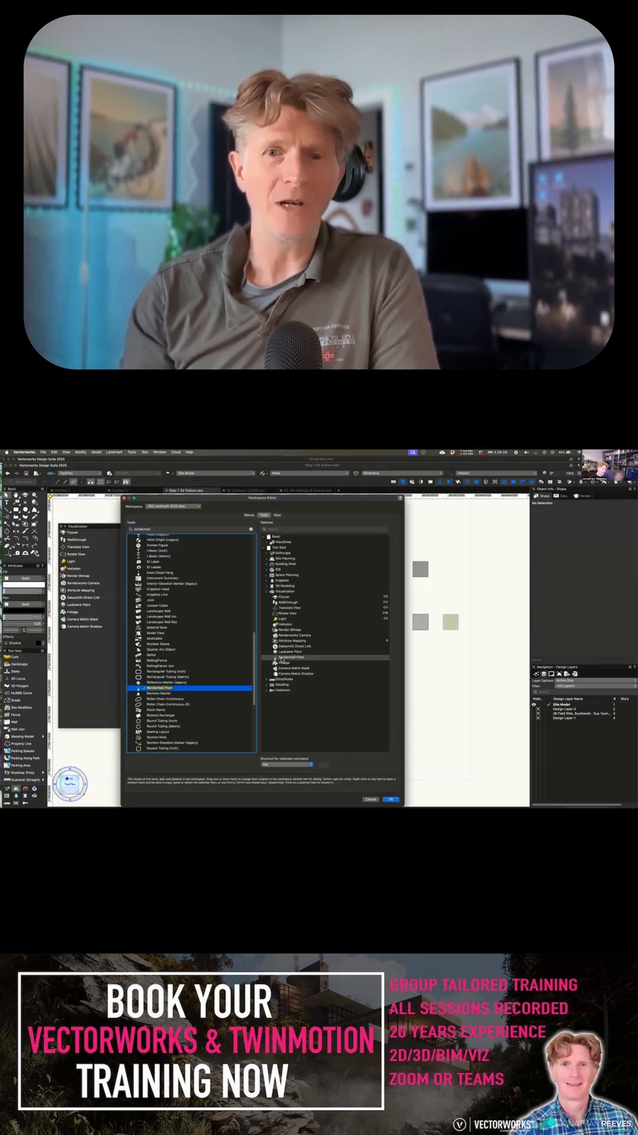
Step: Confirm the Workspace Editor with OK so the Visualization palette floats over the site plan
click(390, 799)
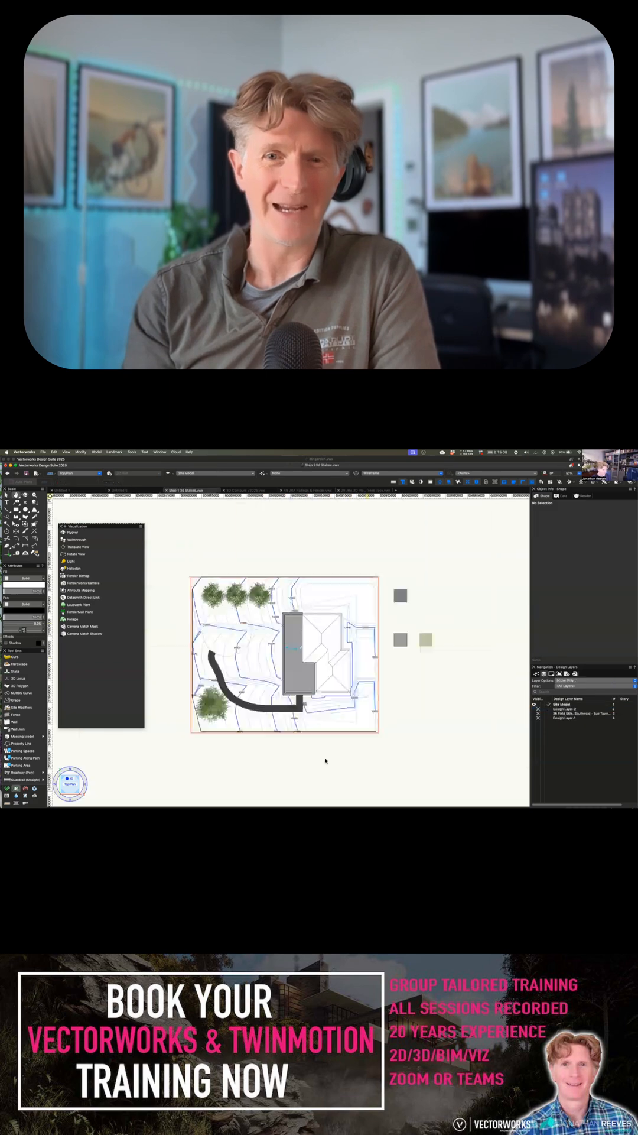